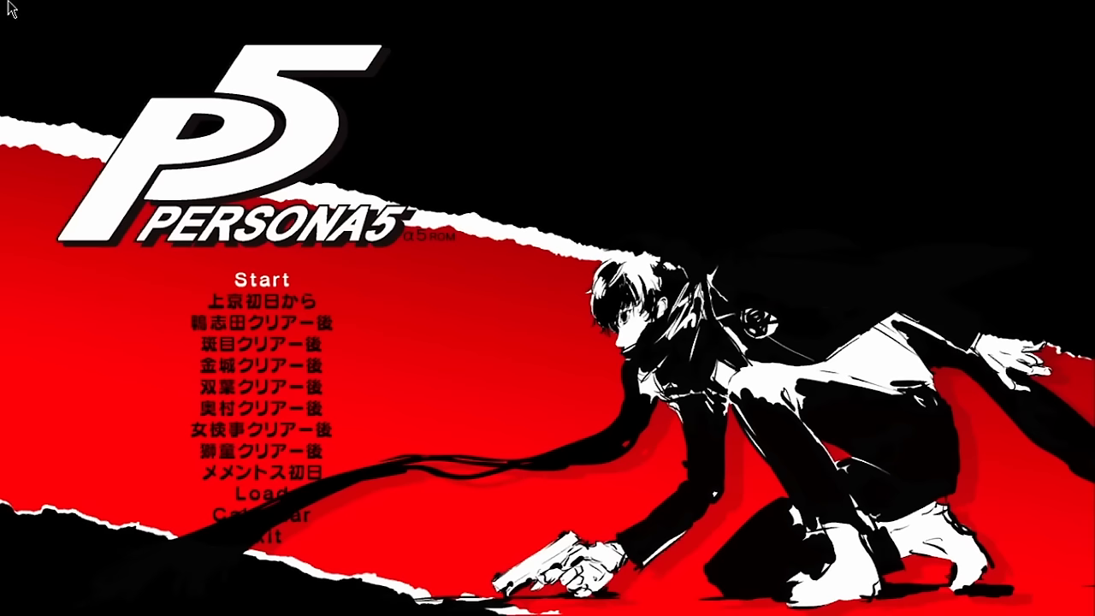
Step: Choose Start on the debug title menu to launch the opening event cutscene
click(264, 279)
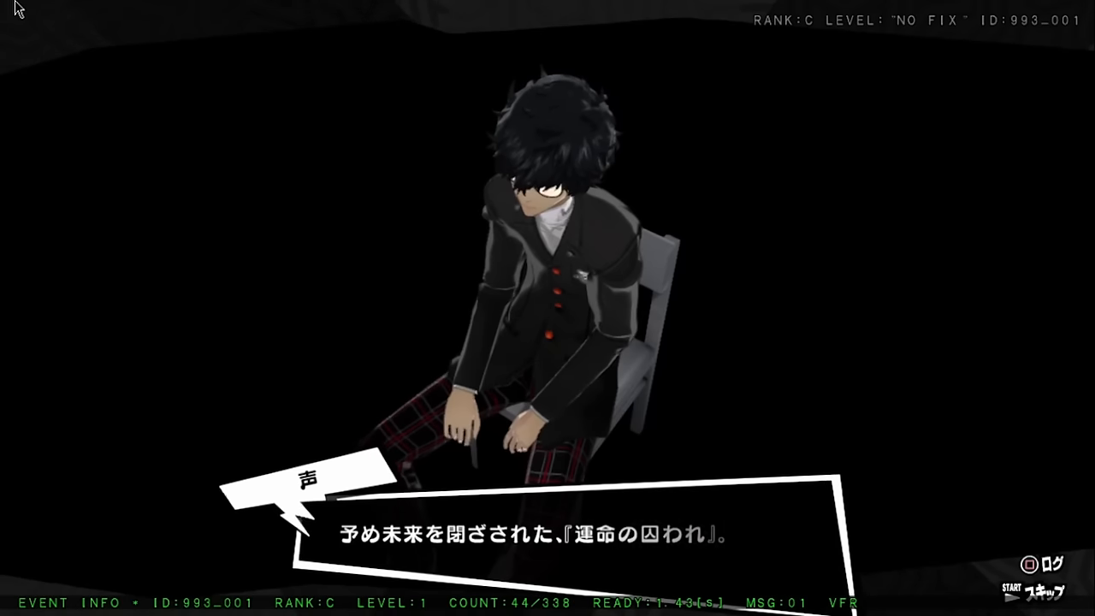